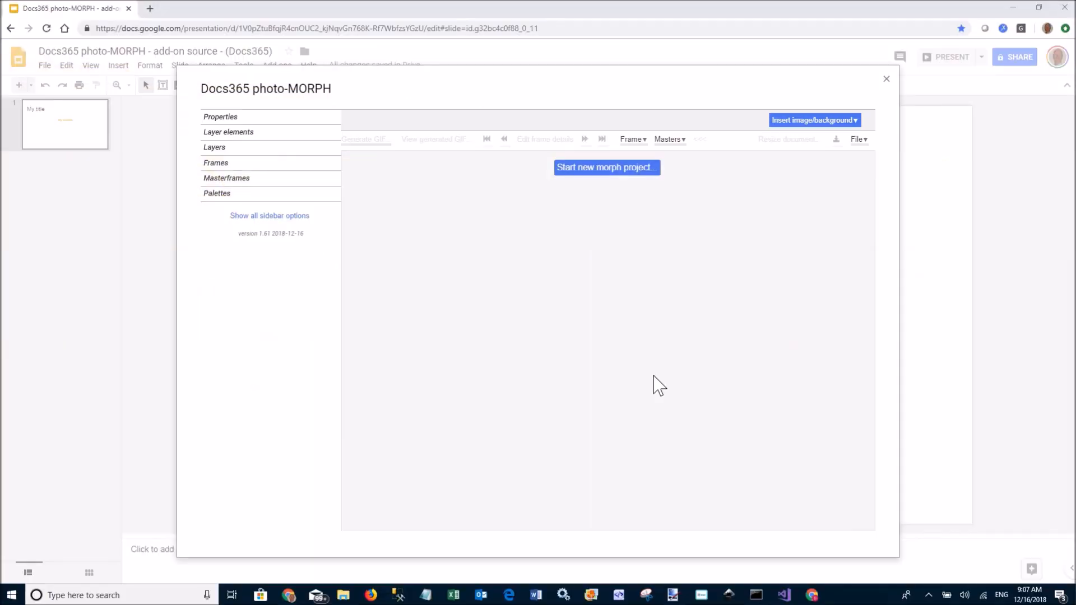
pyautogui.moveTo(573, 304)
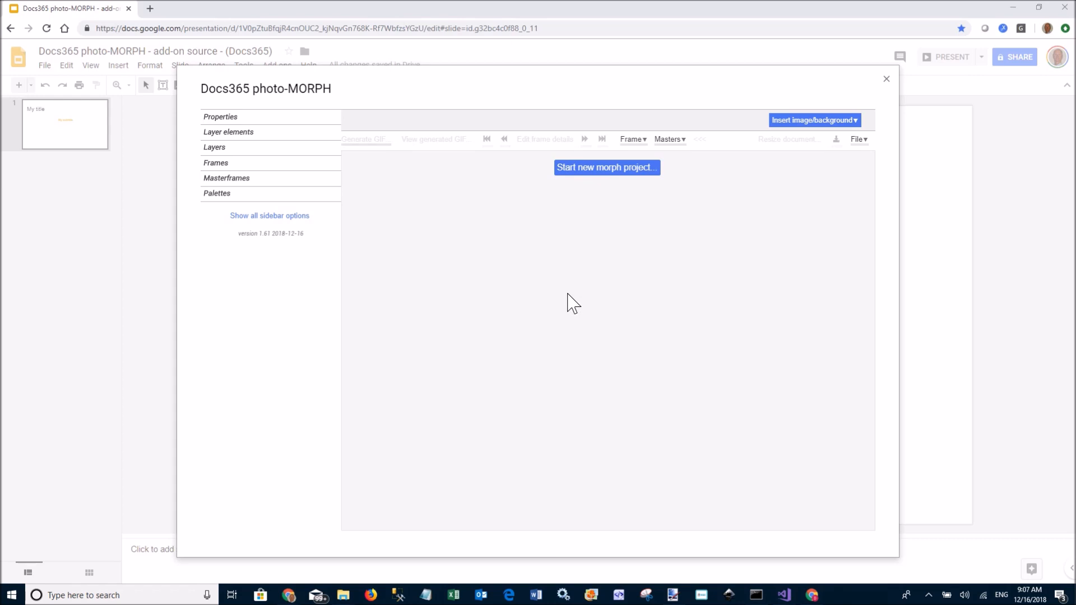
pyautogui.moveTo(584, 302)
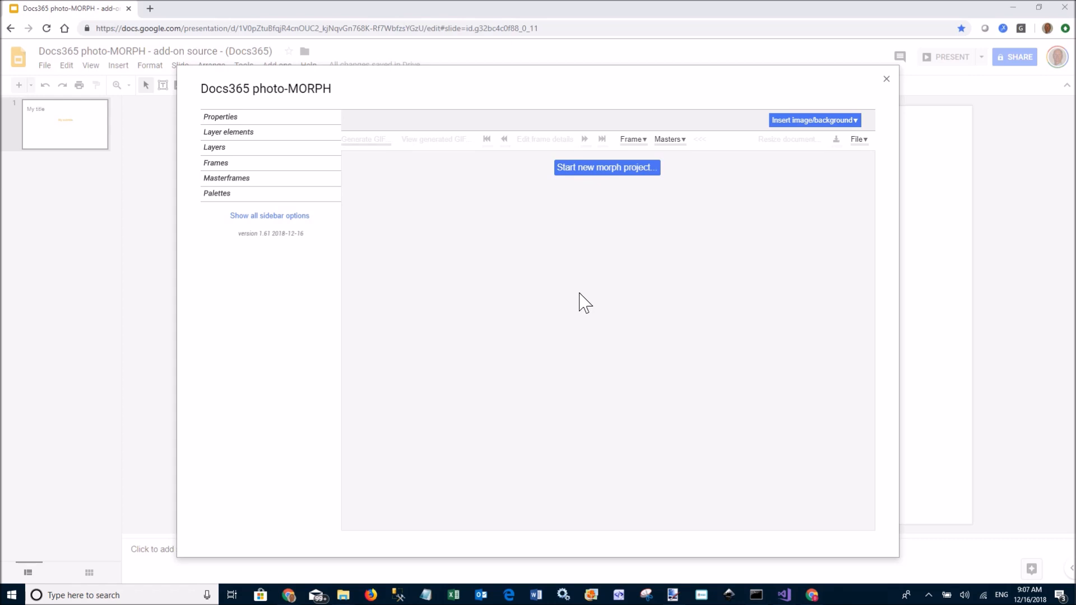
pyautogui.moveTo(625, 181)
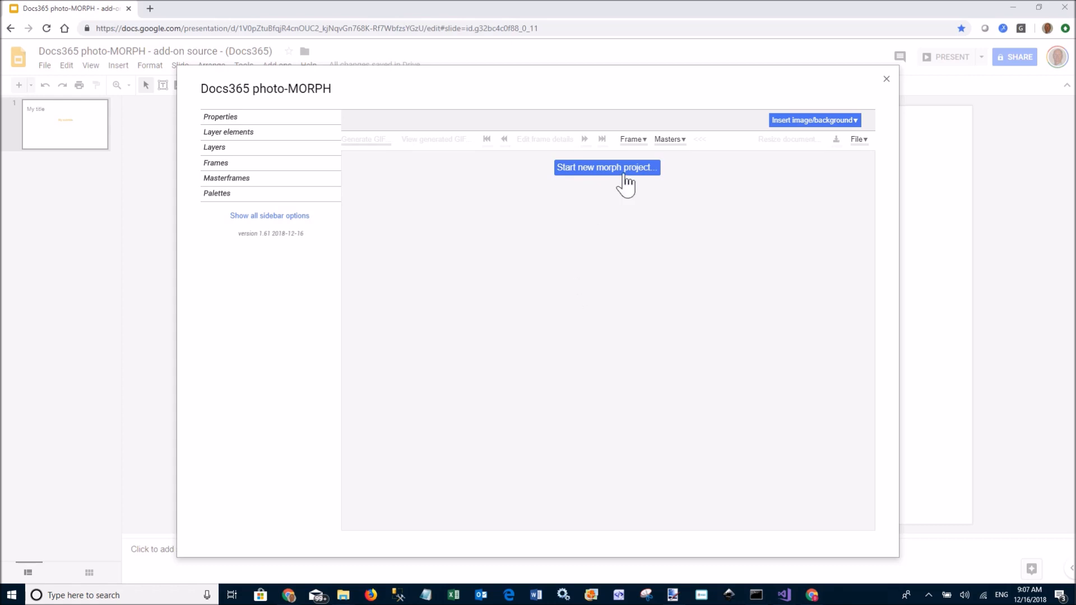
pyautogui.moveTo(606, 168)
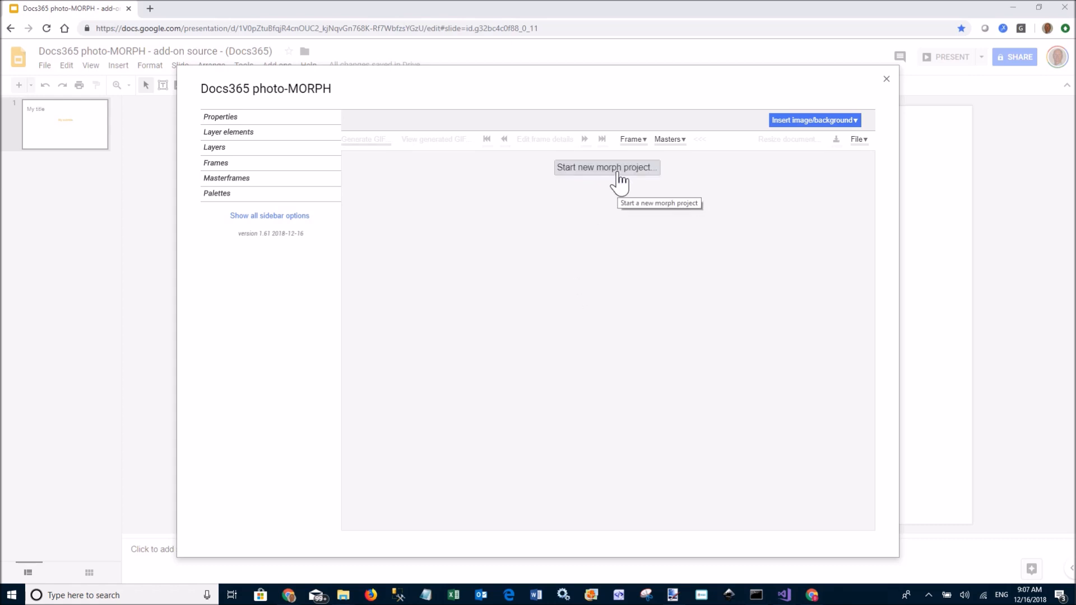
# Start a new morph project, then view and dismiss the image sources for photo 1
pyautogui.click(605, 167)
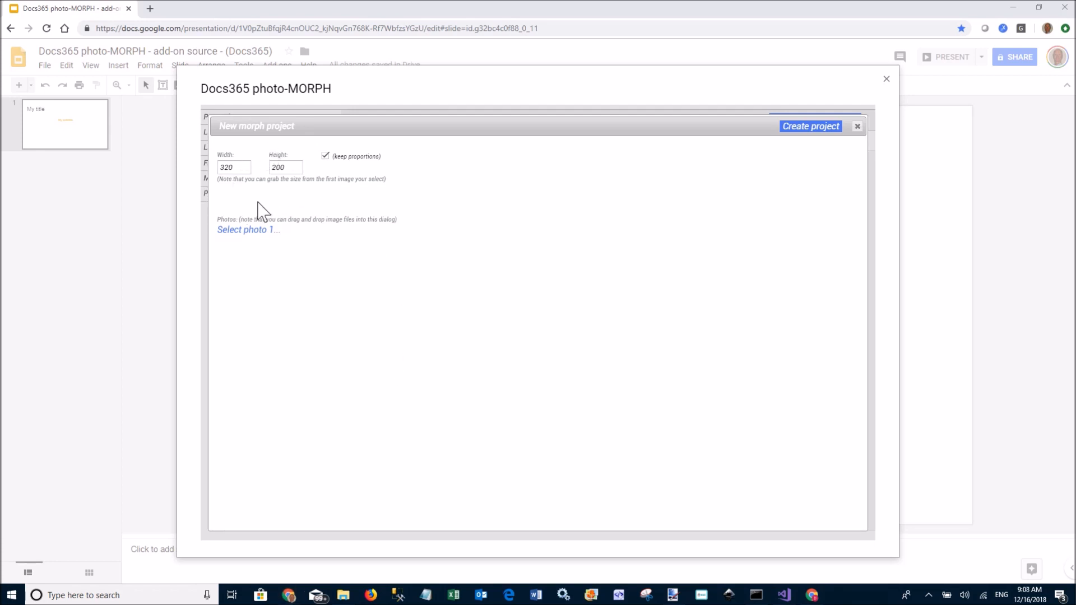
pyautogui.moveTo(269, 201)
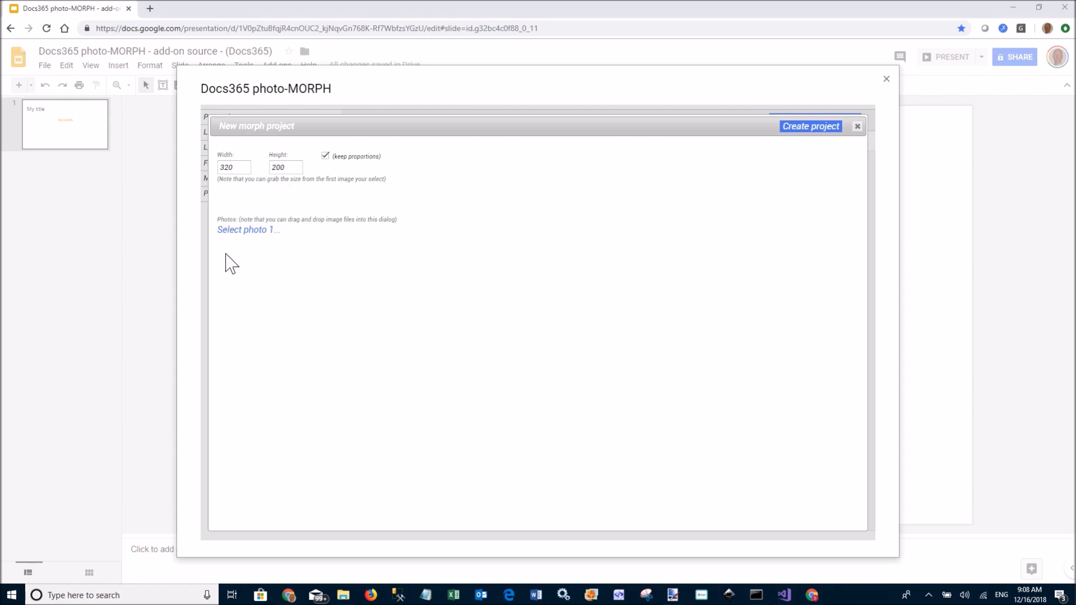
pyautogui.click(248, 230)
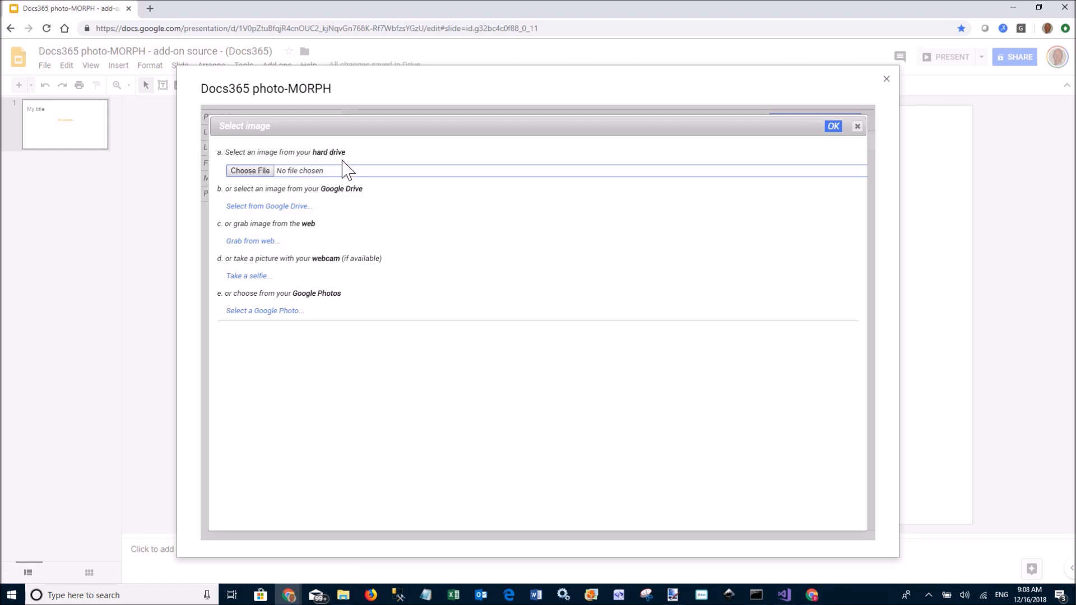
pyautogui.moveTo(331, 263)
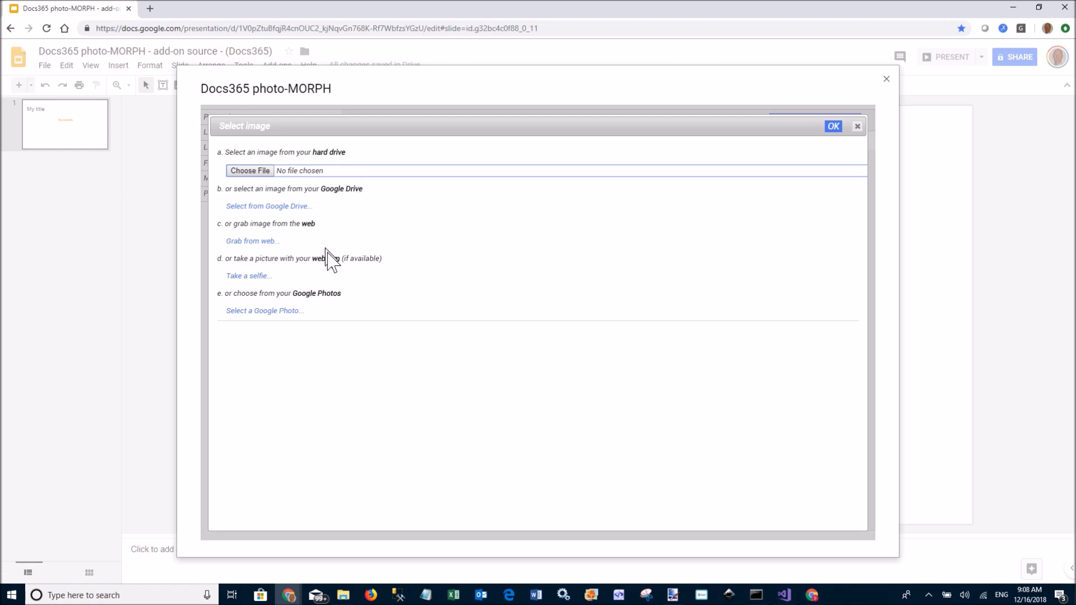
pyautogui.moveTo(330, 302)
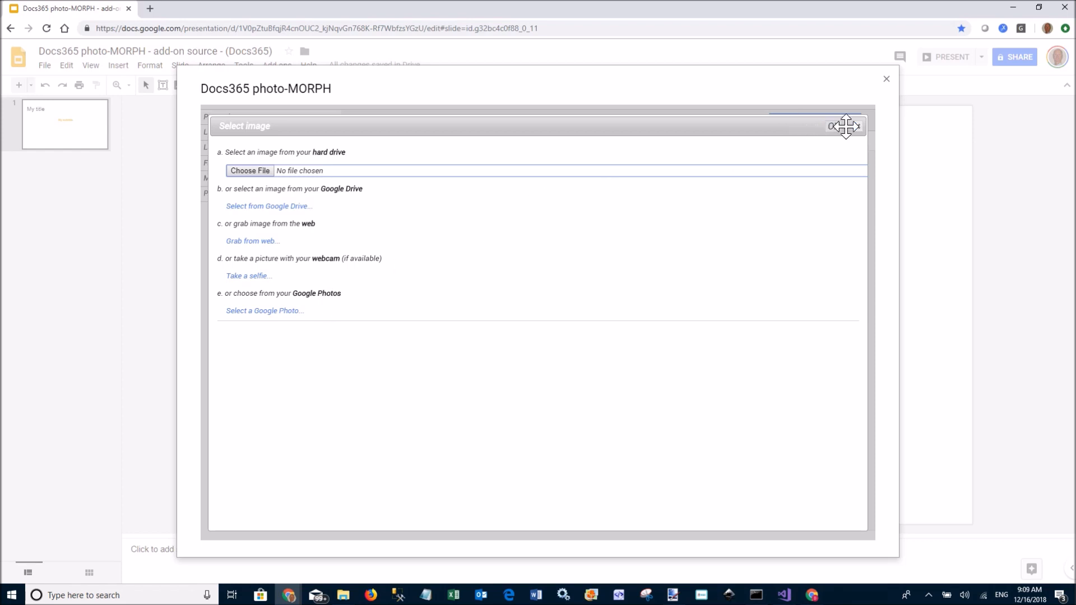
pyautogui.click(831, 126)
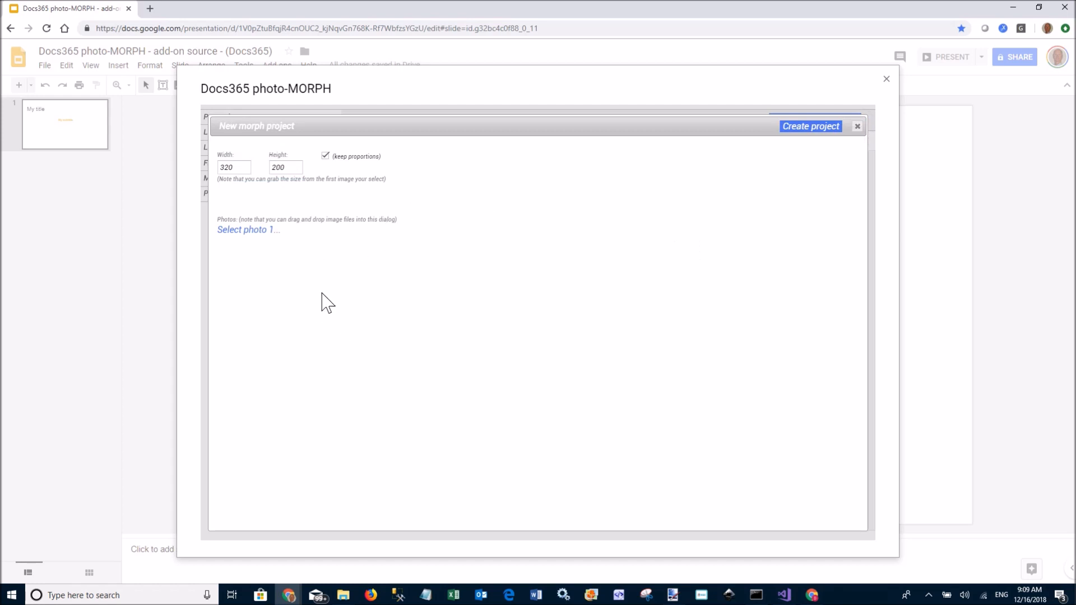
pyautogui.moveTo(390, 296)
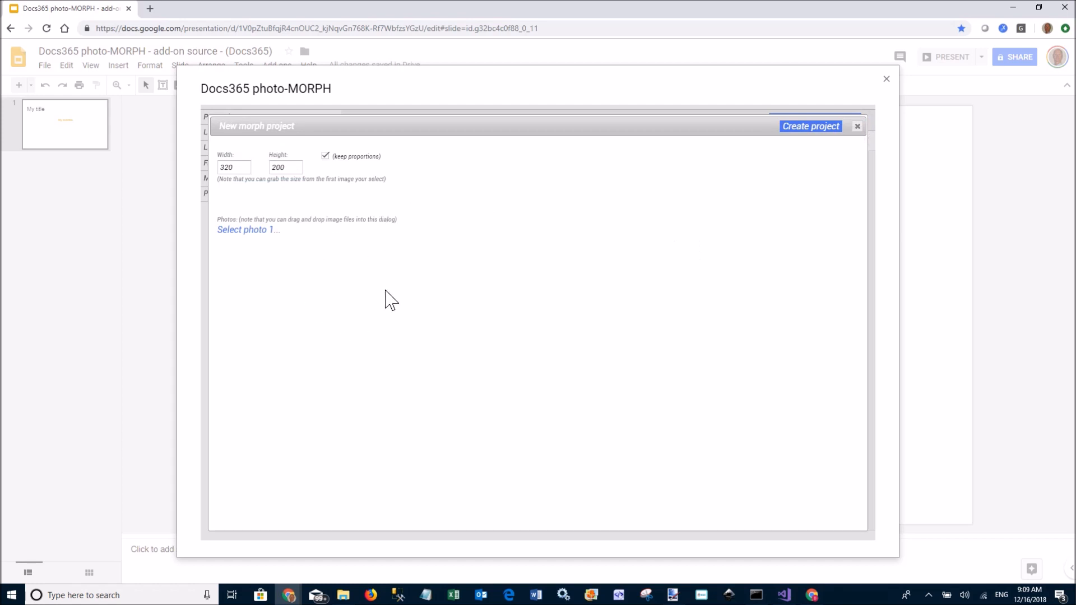
pyautogui.moveTo(663, 374)
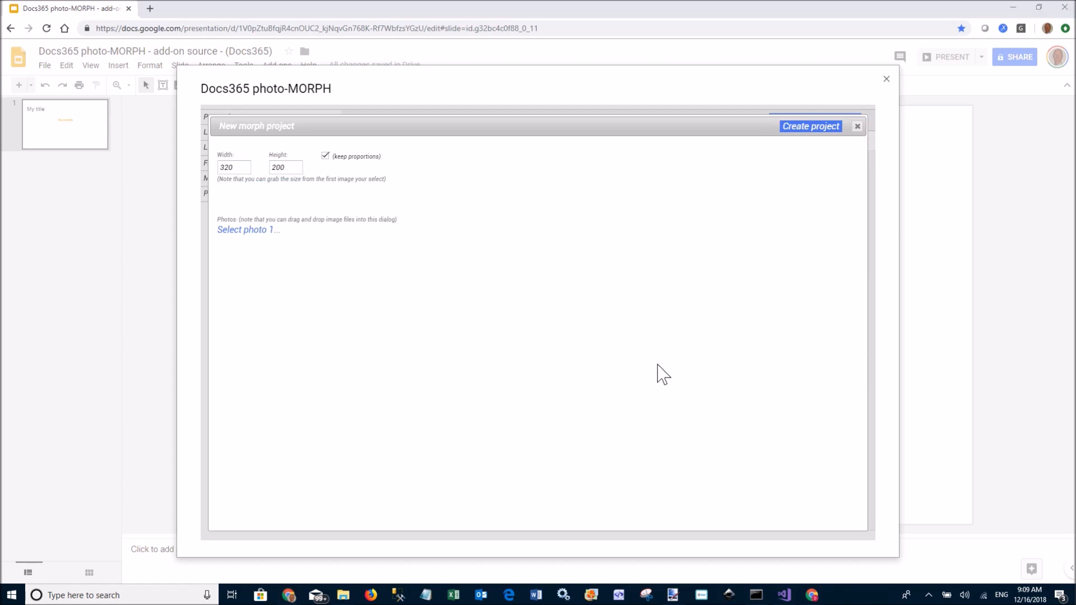
pyautogui.moveTo(843, 230)
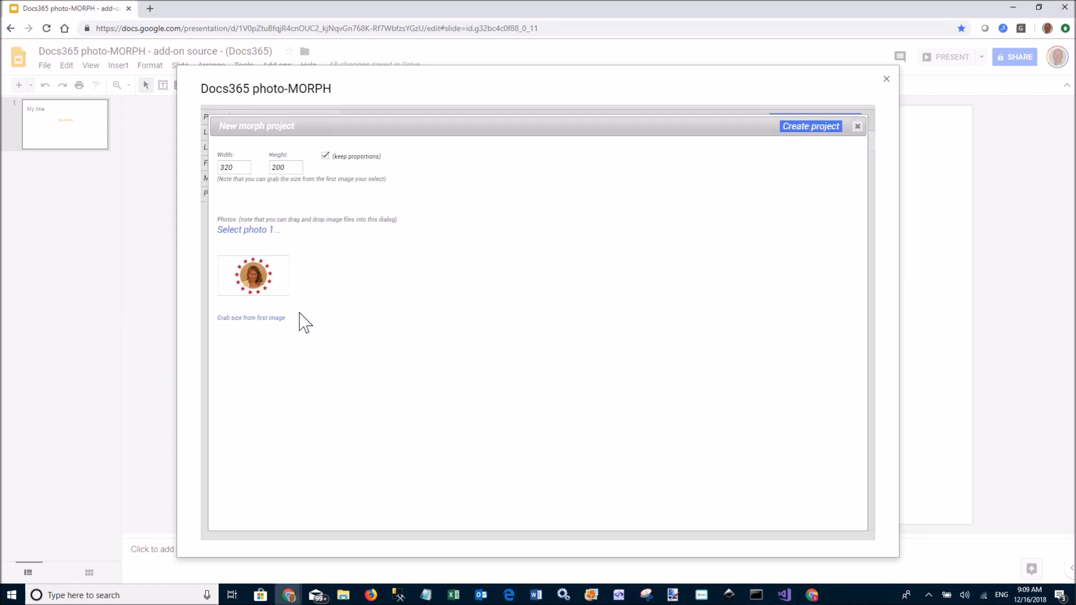
pyautogui.moveTo(822, 239)
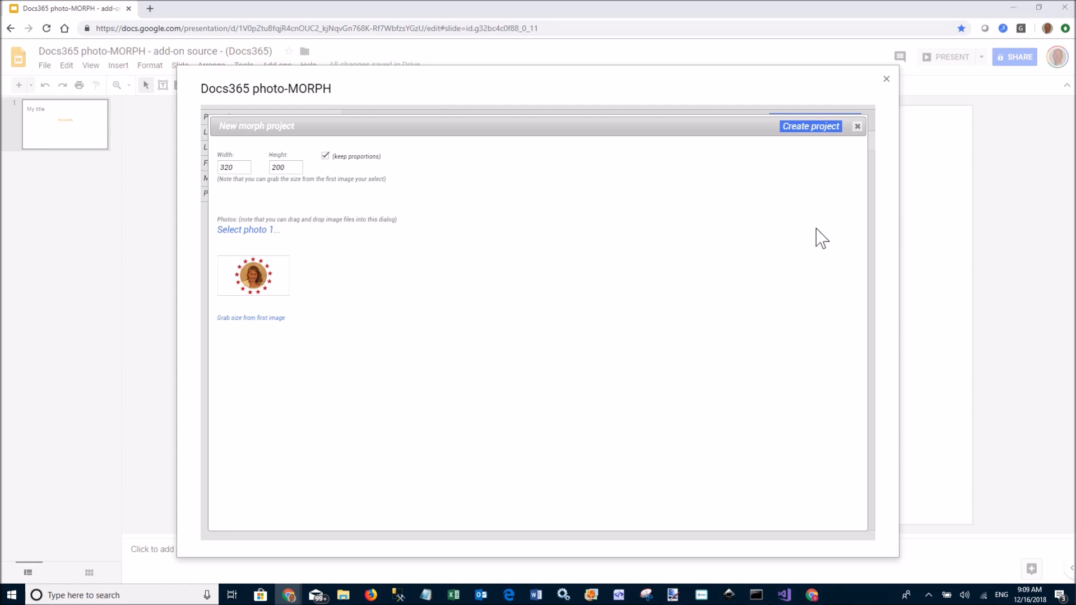
# Add the second and third star-framed portrait photos to the project
pyautogui.click(246, 229)
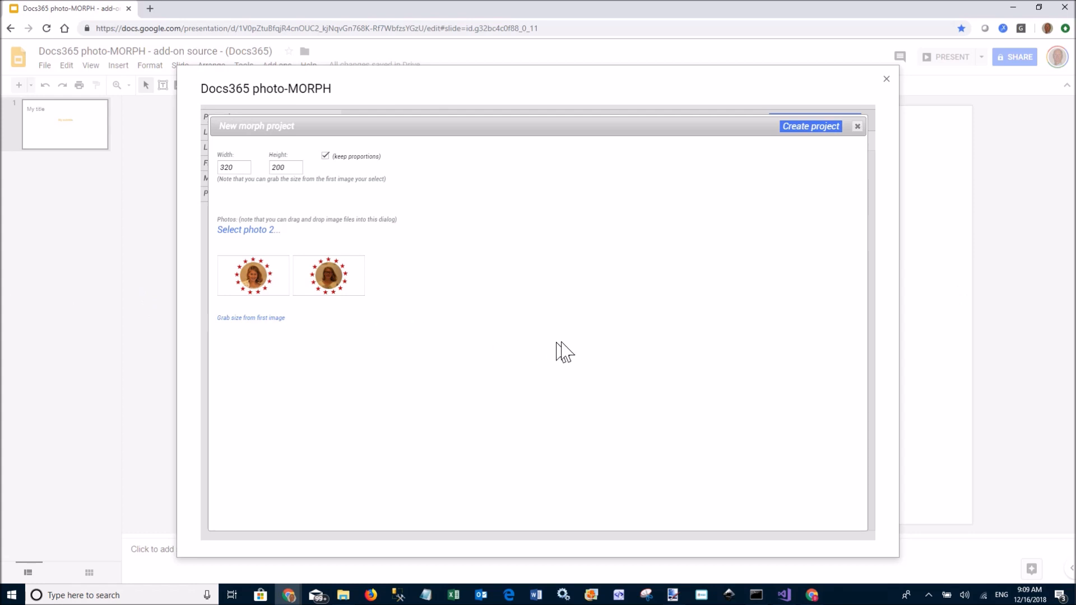
pyautogui.moveTo(382, 263)
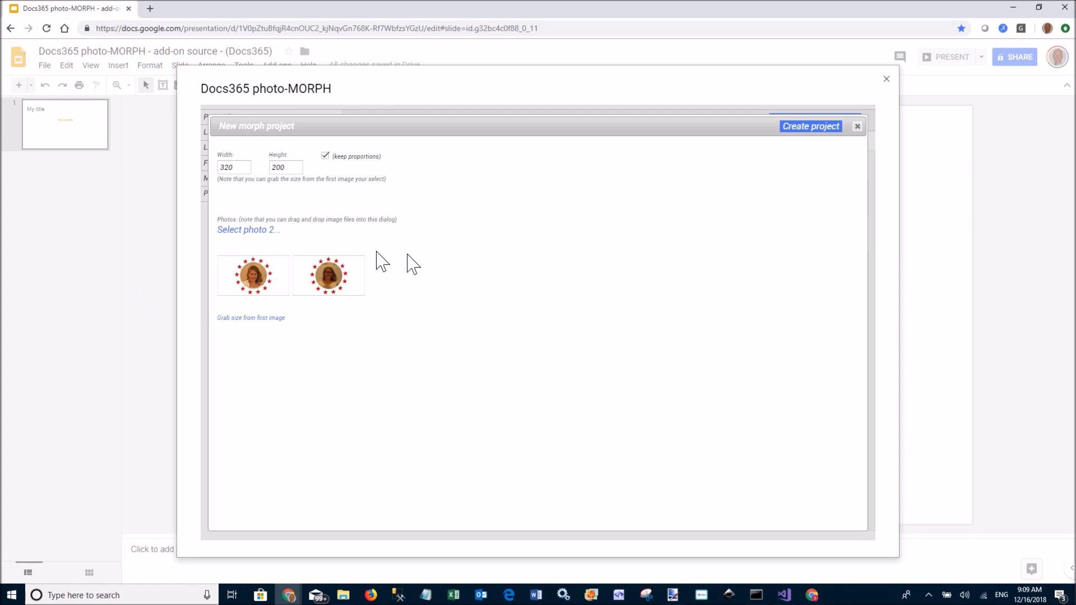
pyautogui.click(247, 229)
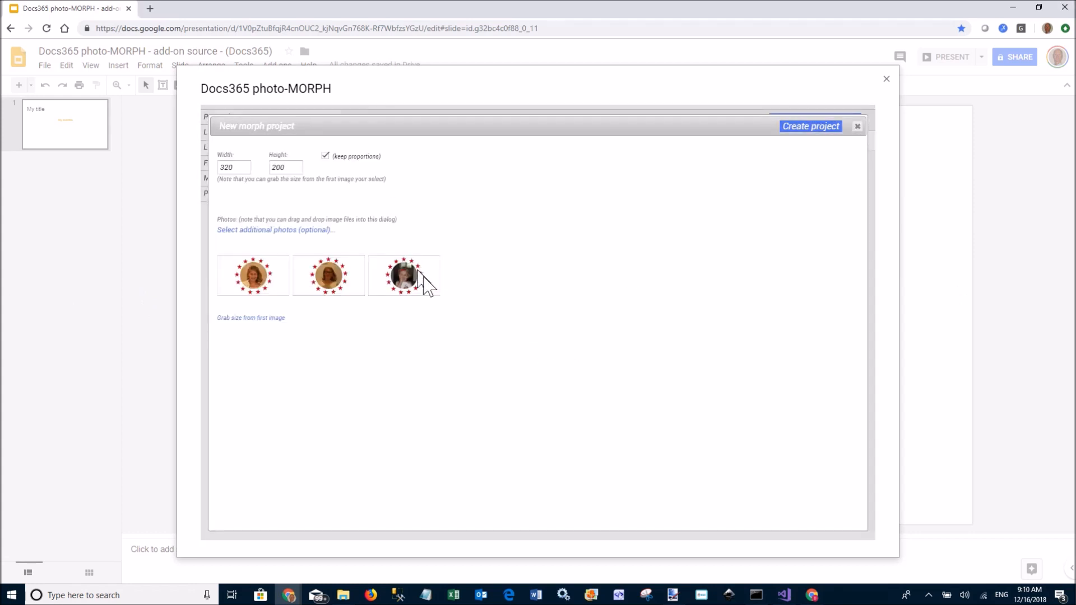
pyautogui.moveTo(810, 126)
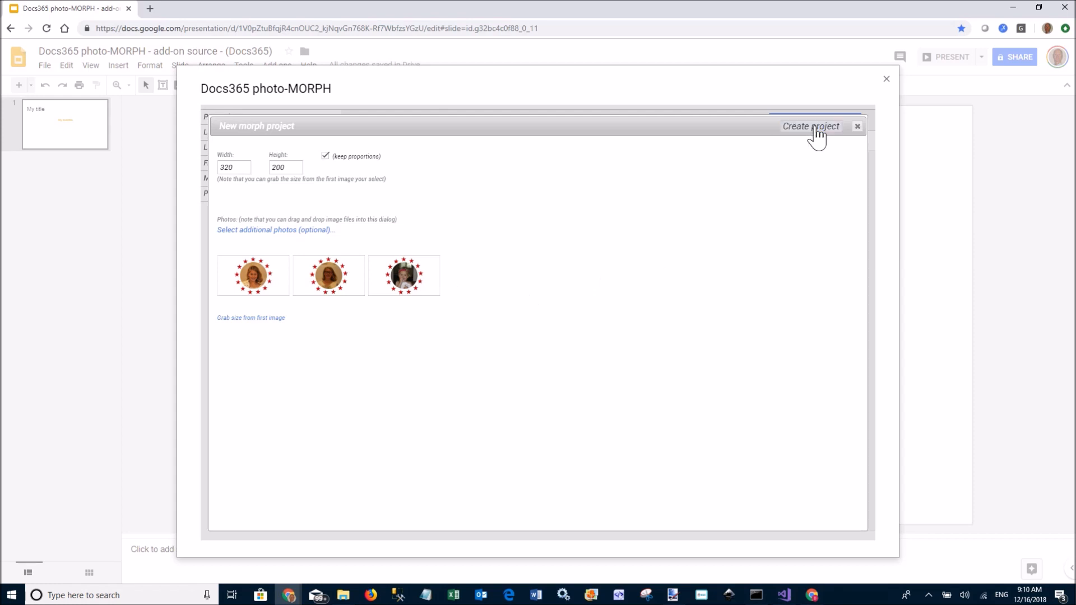
pyautogui.moveTo(632, 201)
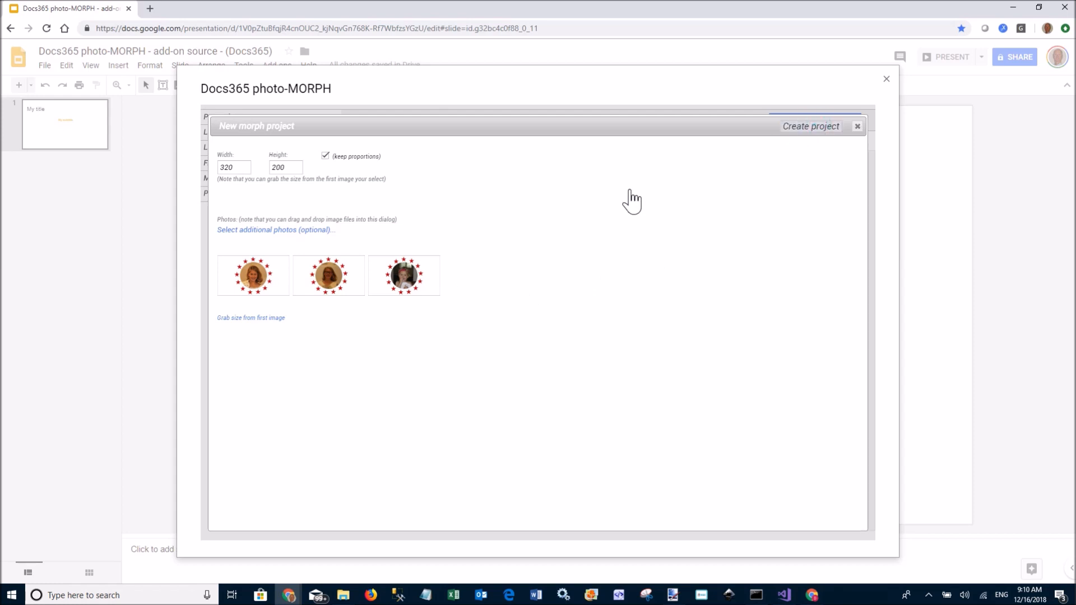
# Create the project from the three portraits and show the Insert image/background options
pyautogui.click(810, 126)
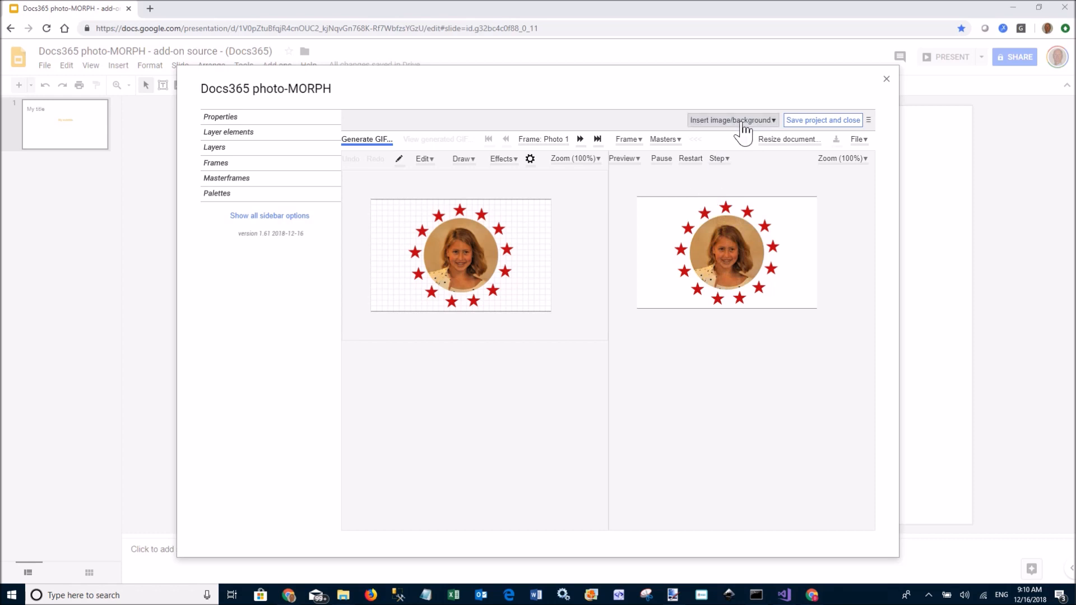
pyautogui.click(730, 120)
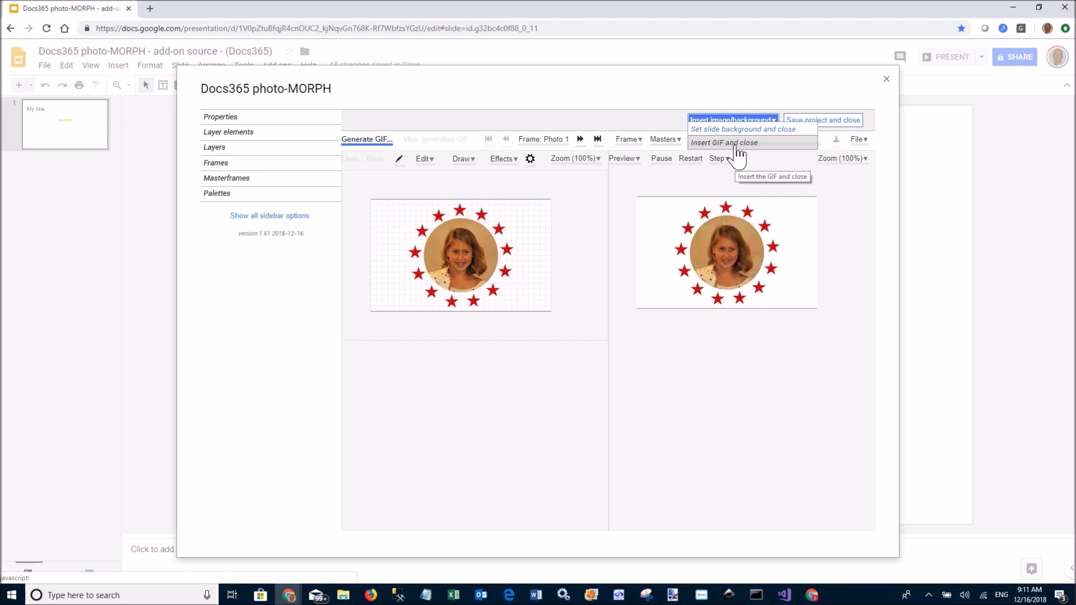
# Insert the result as a GIF, generate the animation, and open the image's options
pyautogui.click(366, 139)
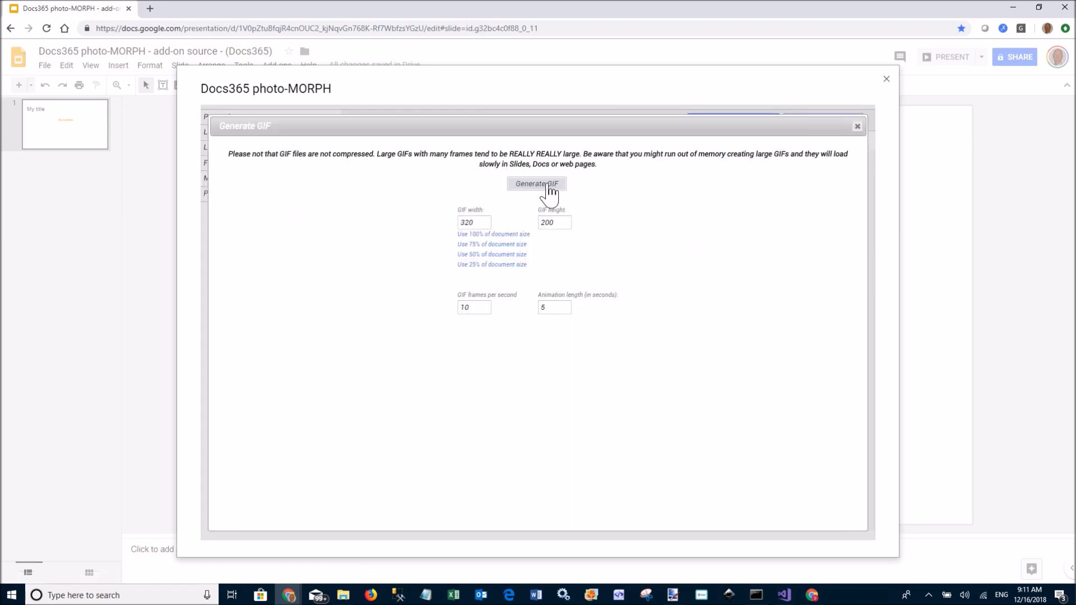
pyautogui.click(536, 183)
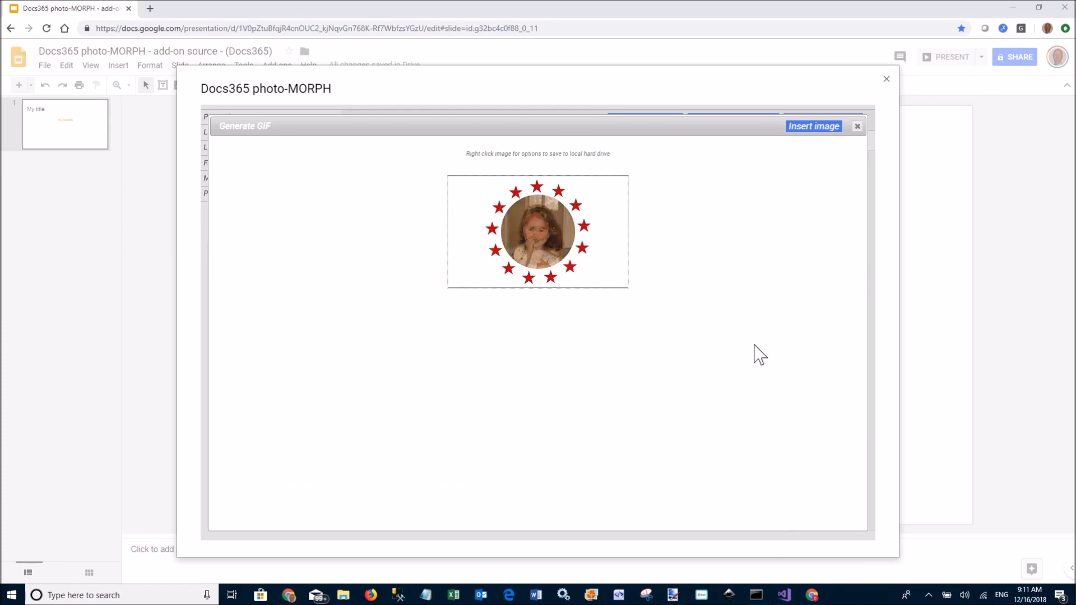
pyautogui.rightClick(535, 223)
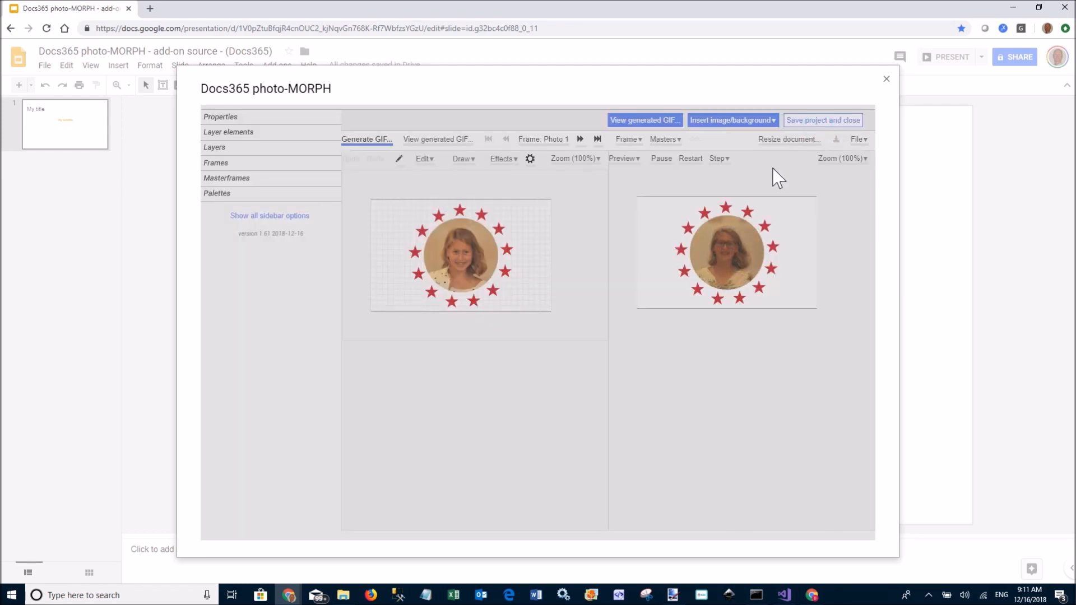
# Place a shadowed 'Hi!' speech-bubble callout on Photo 1, then collapse Palettes
pyautogui.click(822, 120)
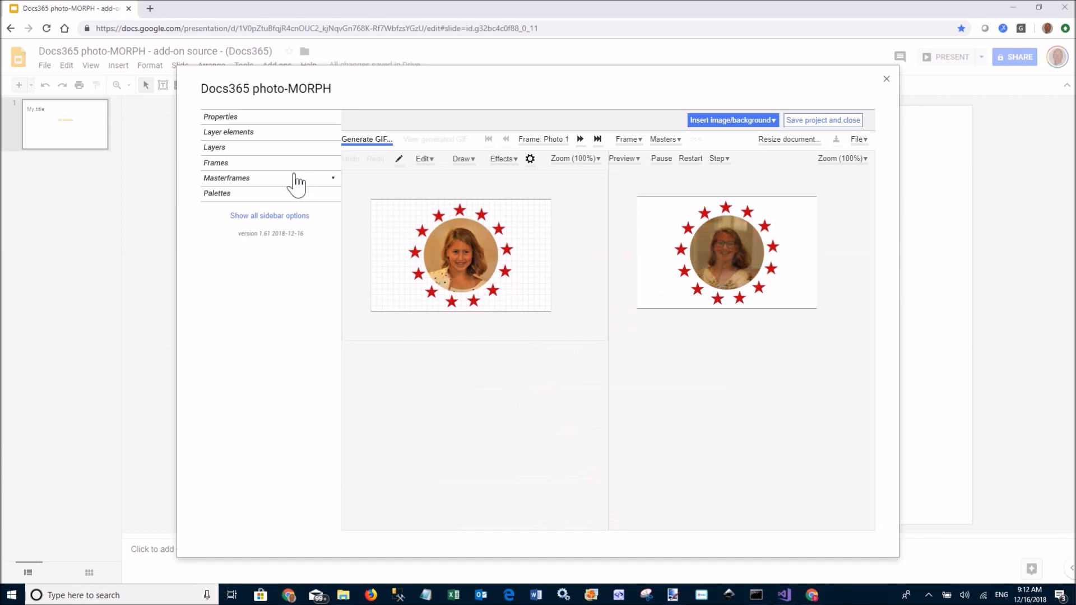
pyautogui.click(217, 193)
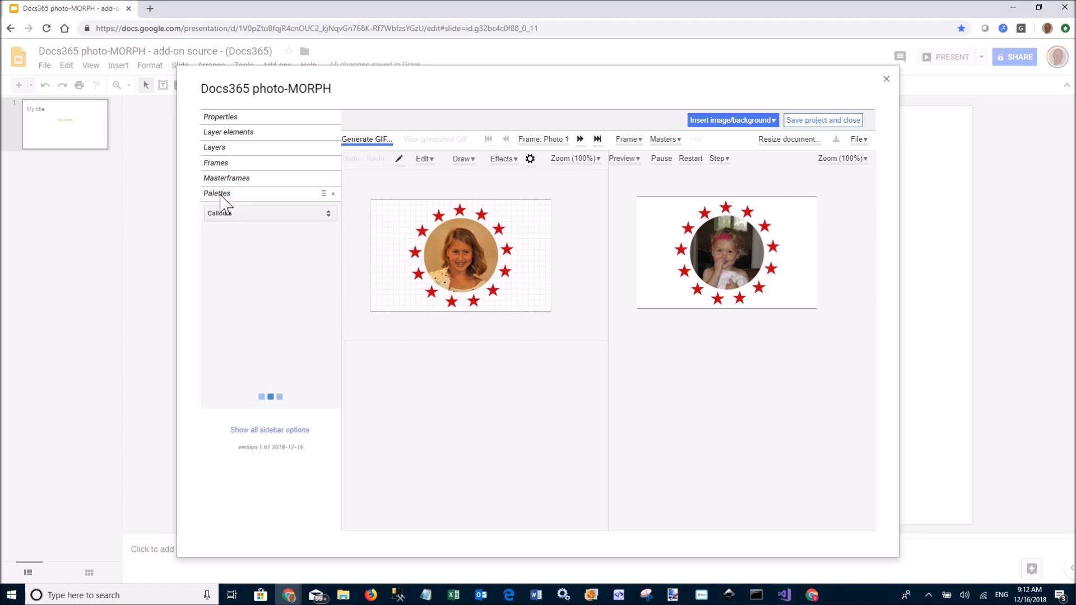
pyautogui.click(217, 192)
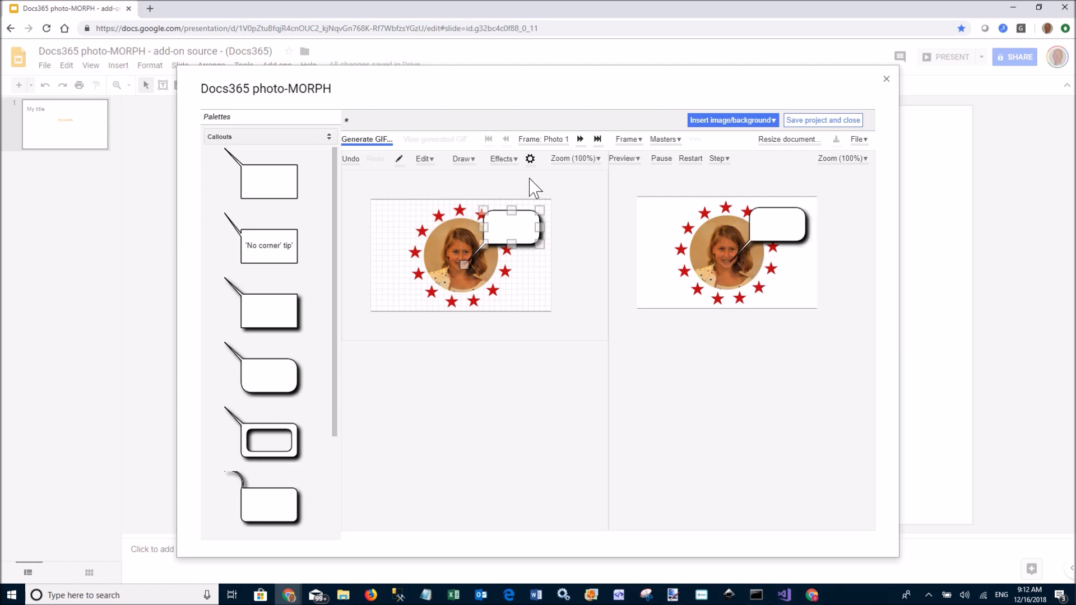
pyautogui.rightClick(513, 226)
pyautogui.write('Hi!')
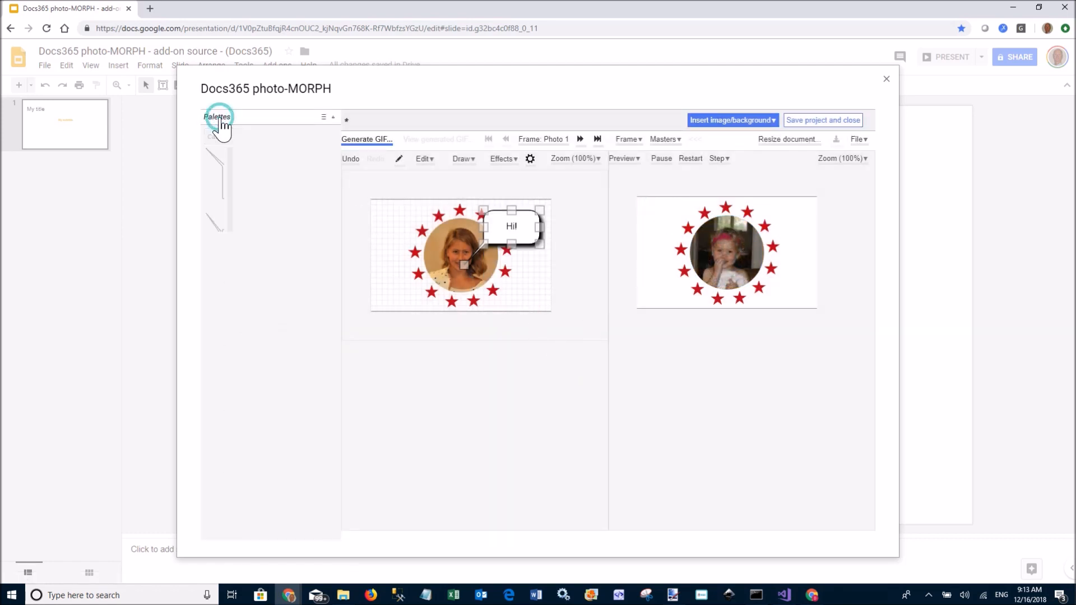
pyautogui.click(217, 116)
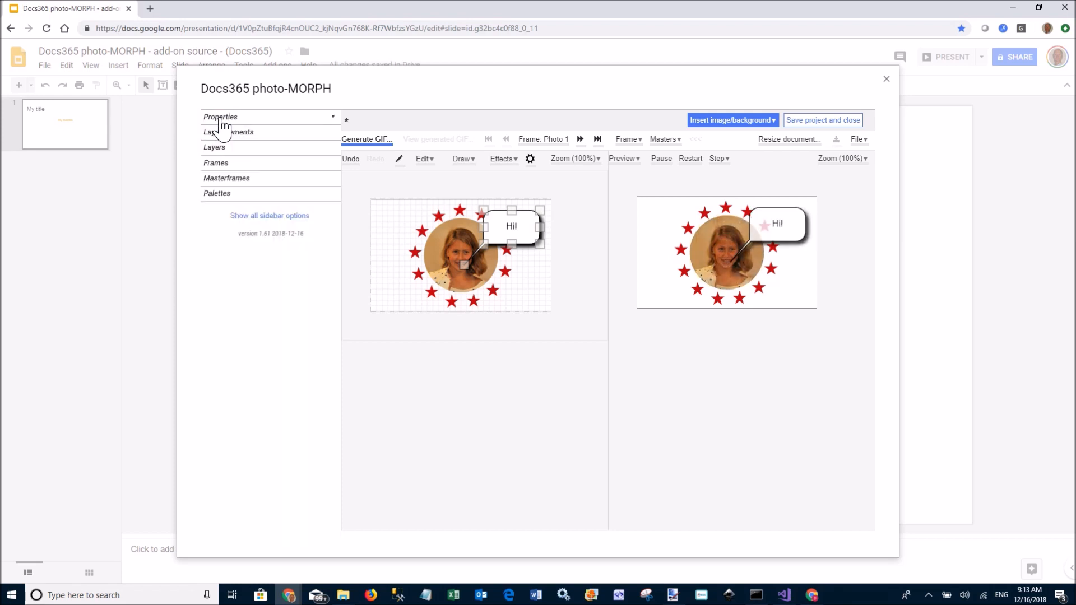
# Try whole-frame transition length, then return to half the frame time
pyautogui.click(220, 116)
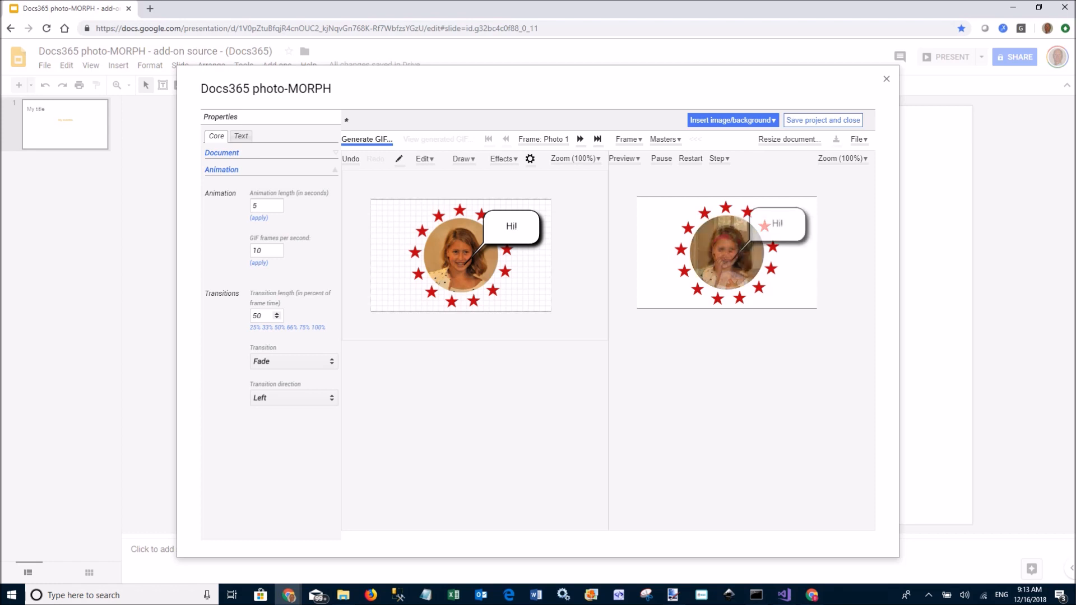
pyautogui.click(317, 328)
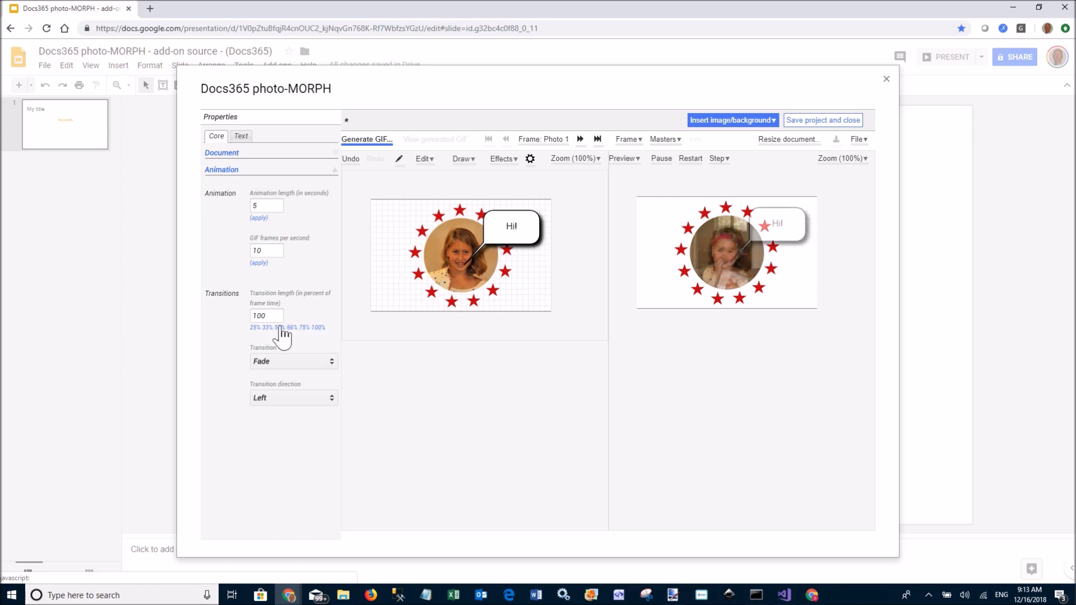
pyautogui.click(268, 327)
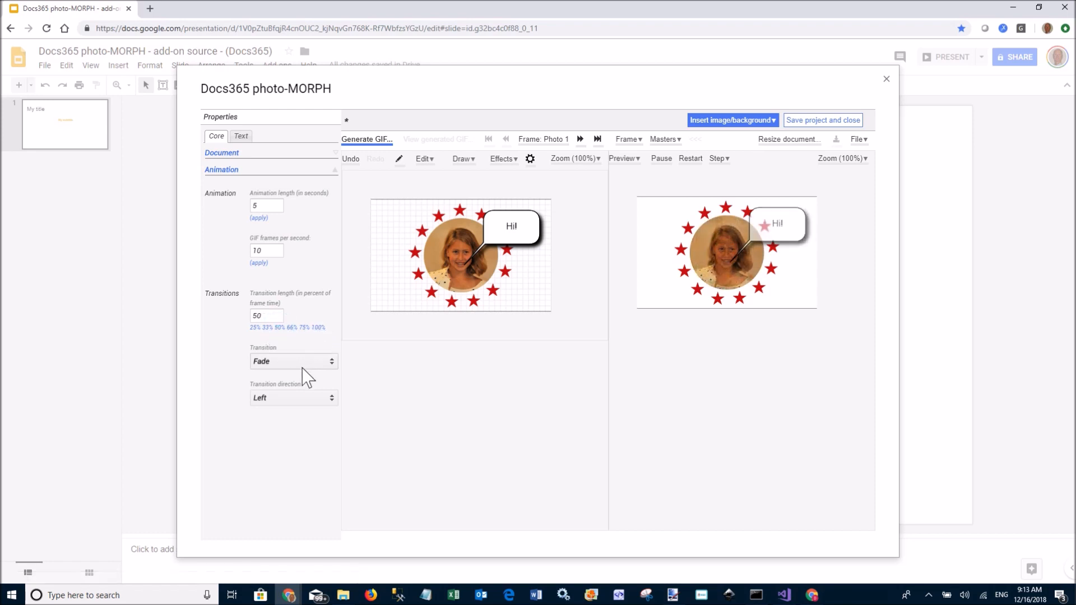
# Switch the transition to Push, then Slide upward, then back to Fade
pyautogui.click(293, 360)
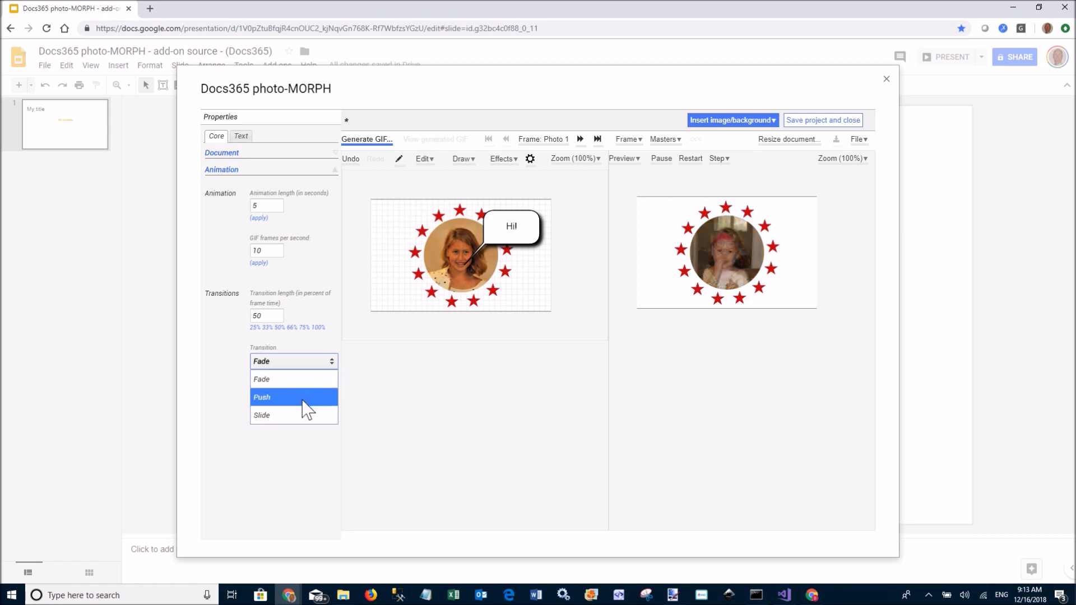
pyautogui.click(261, 397)
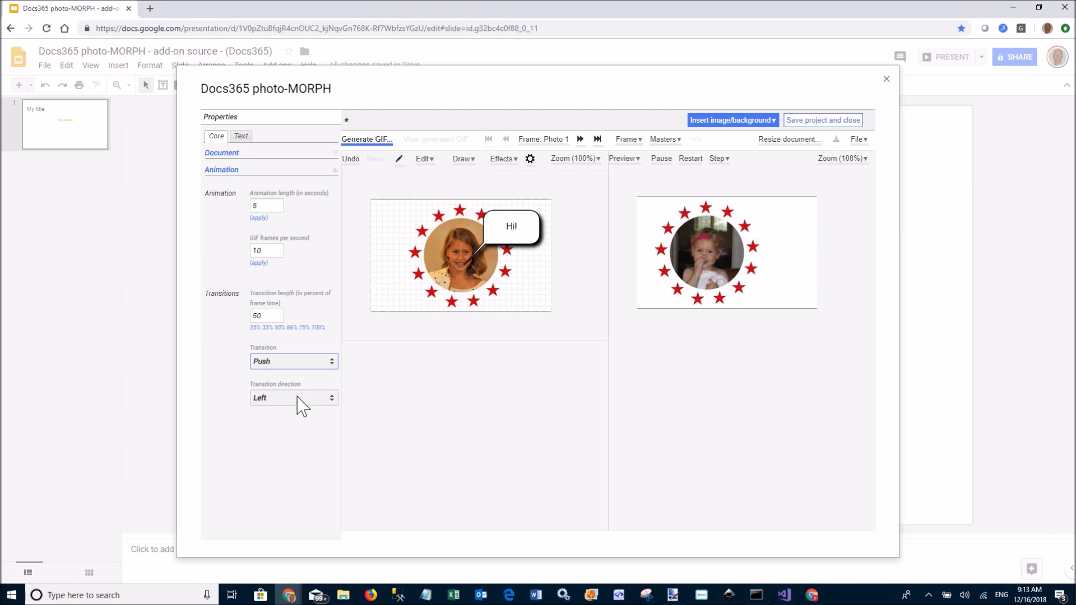
pyautogui.click(293, 362)
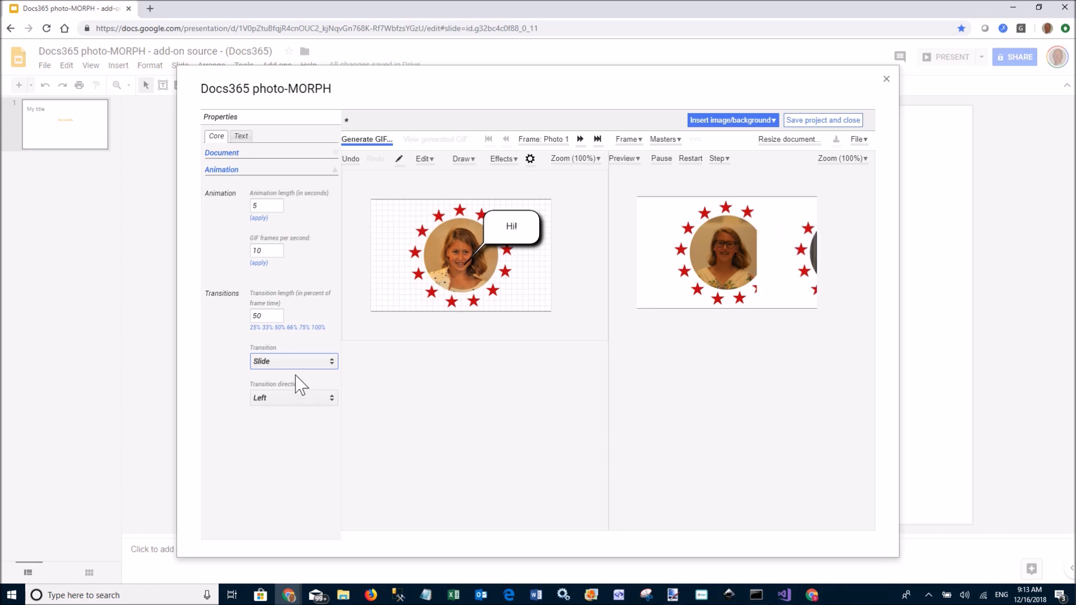
pyautogui.click(293, 397)
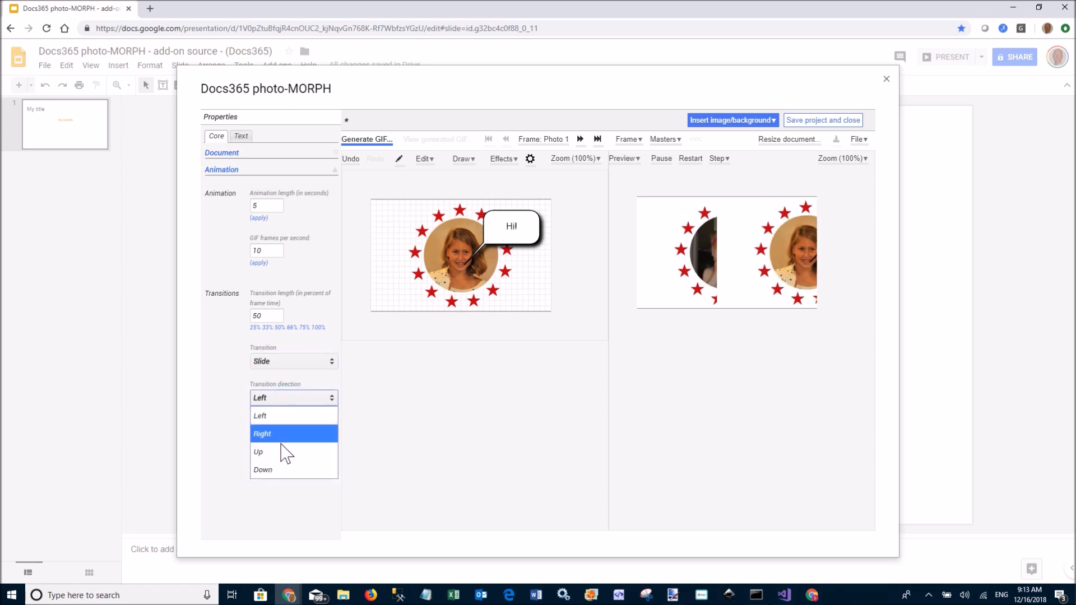
pyautogui.click(259, 452)
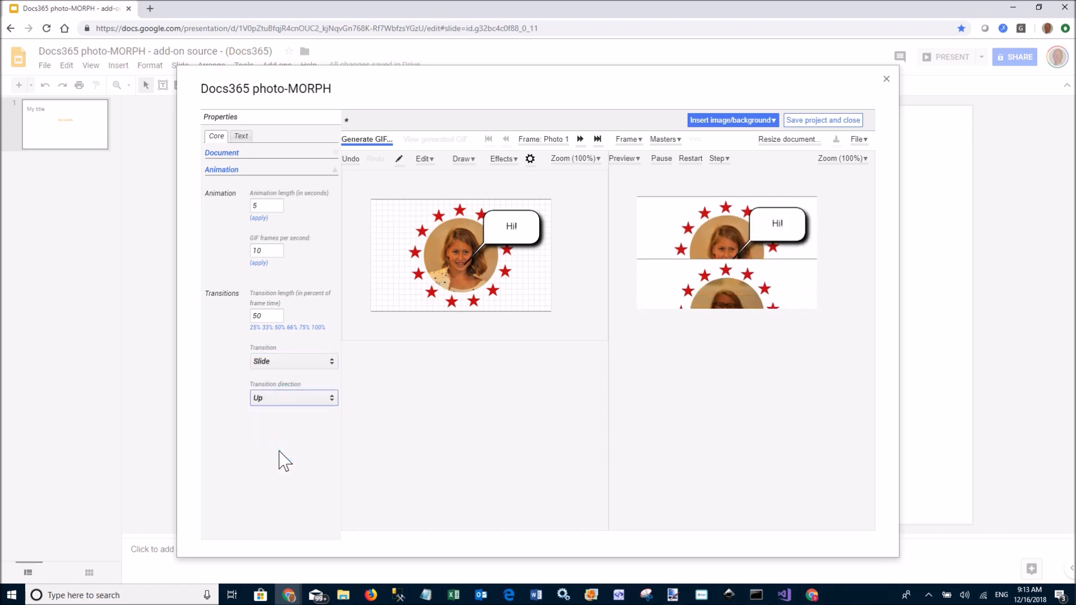
pyautogui.click(293, 360)
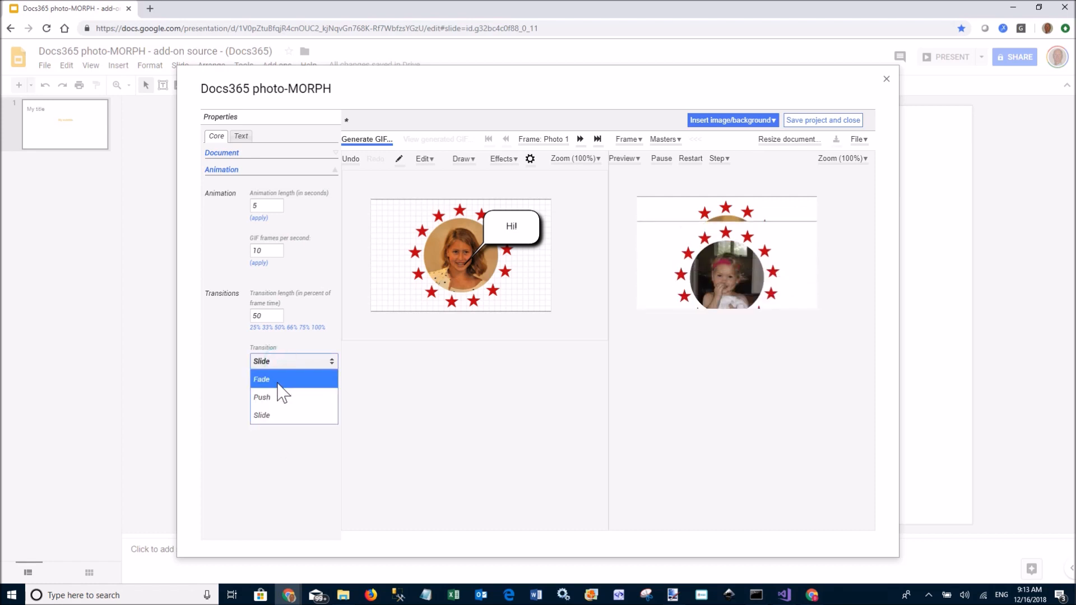
pyautogui.click(262, 379)
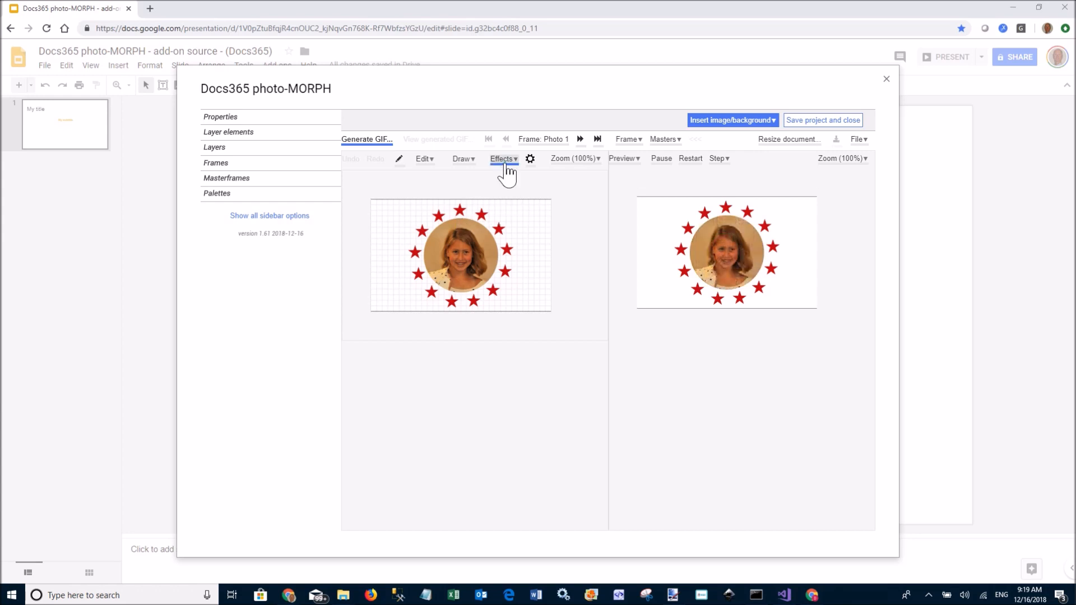
# Apply the Grayscale effect to all three photo frames
pyautogui.click(502, 159)
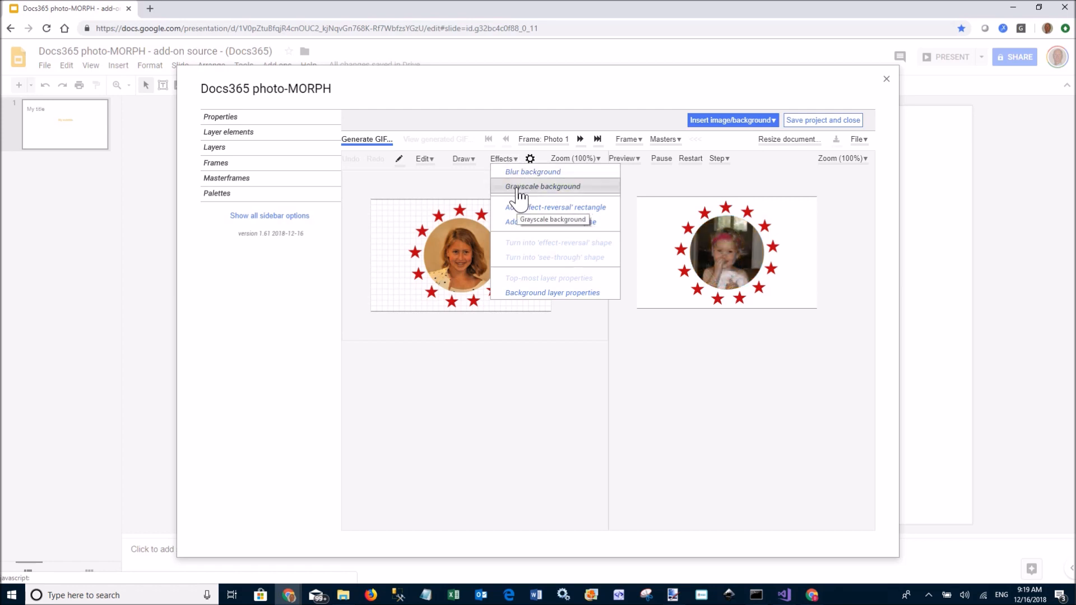
pyautogui.click(541, 186)
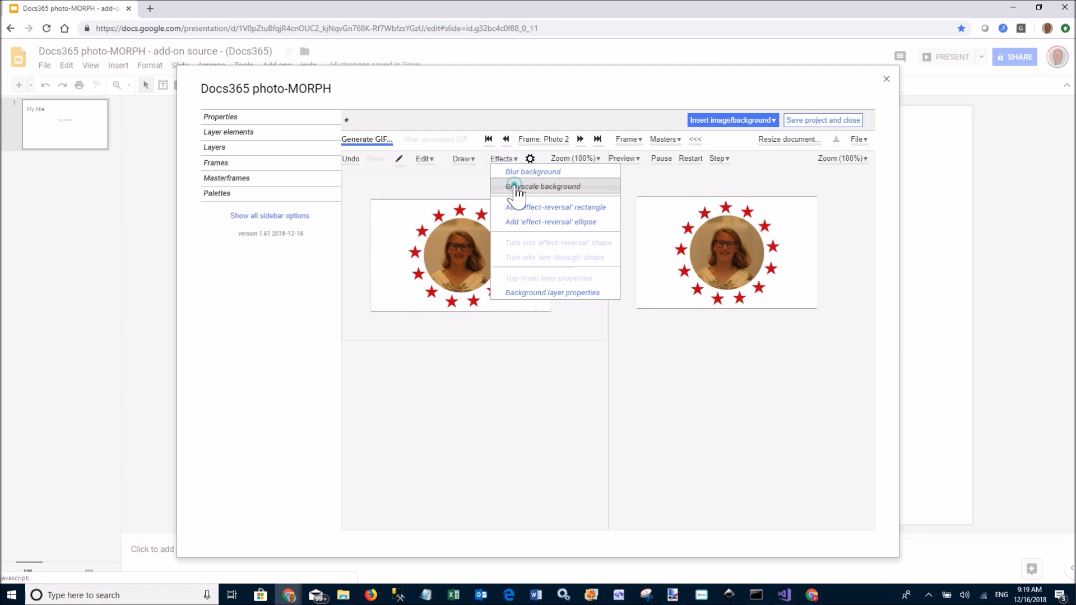
pyautogui.click(543, 186)
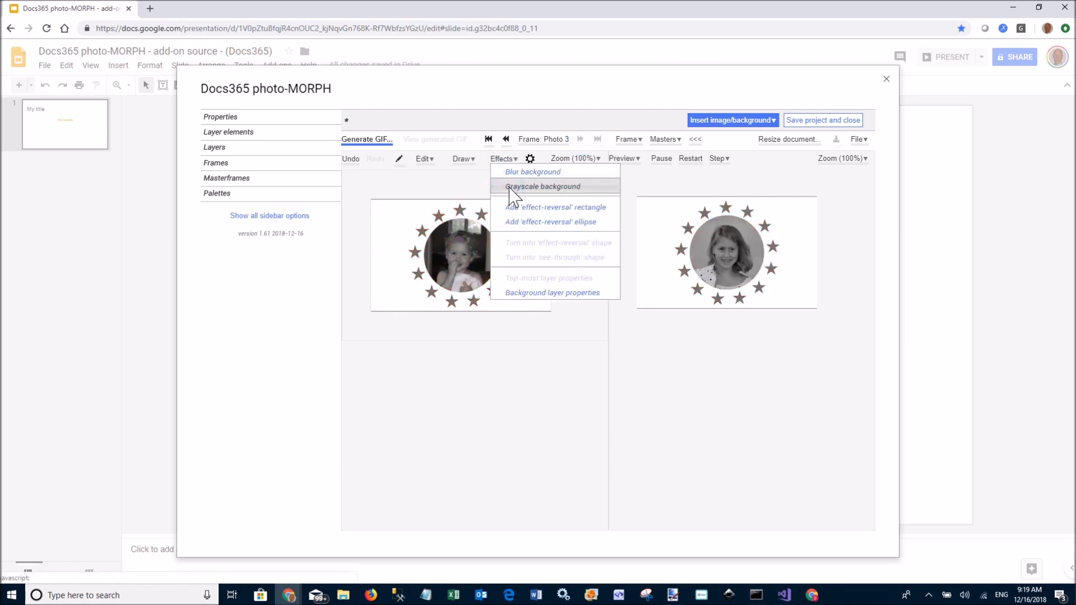
pyautogui.click(543, 186)
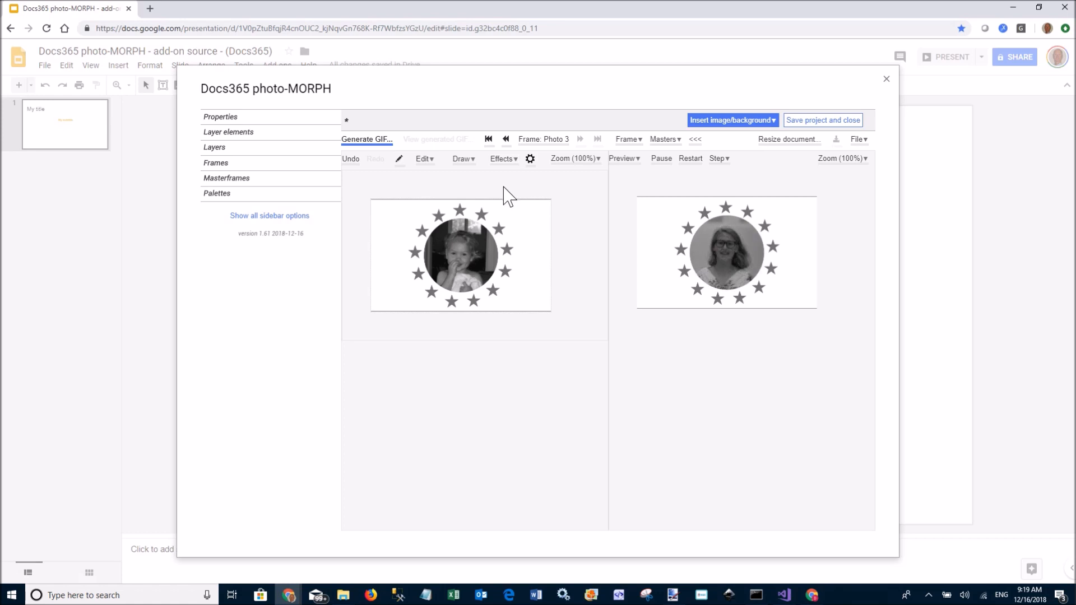
# Choose Set slide background for the animation and start generating the GIF
pyautogui.click(730, 120)
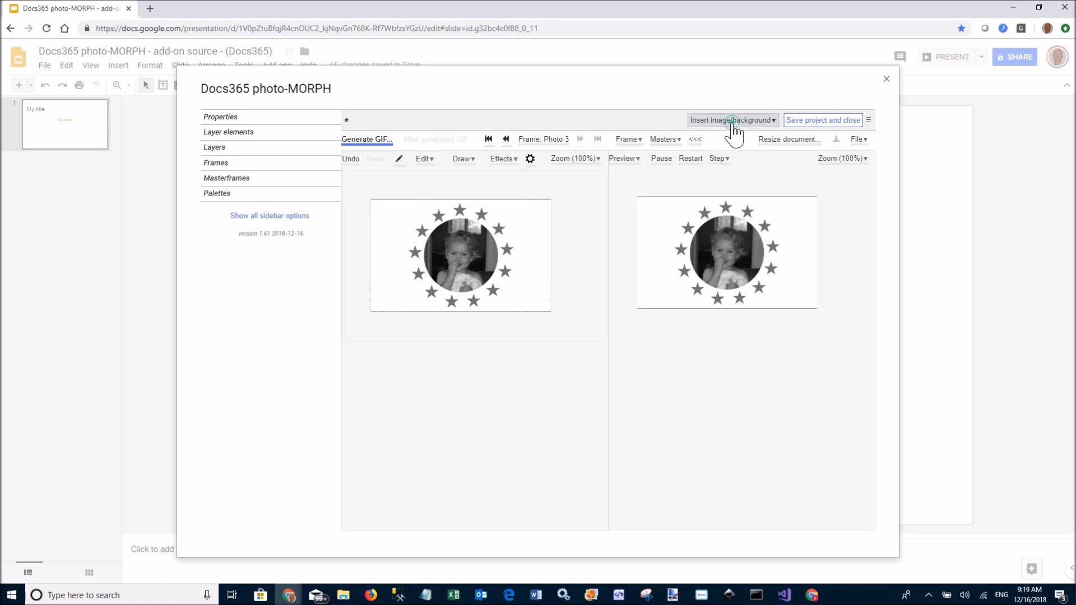
pyautogui.click(730, 119)
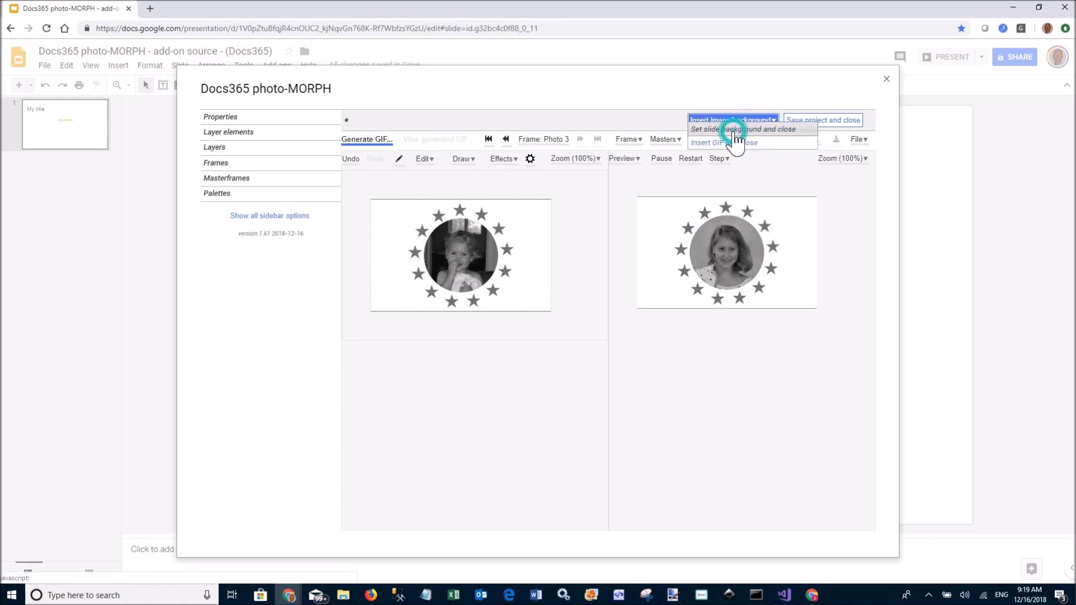
pyautogui.click(366, 139)
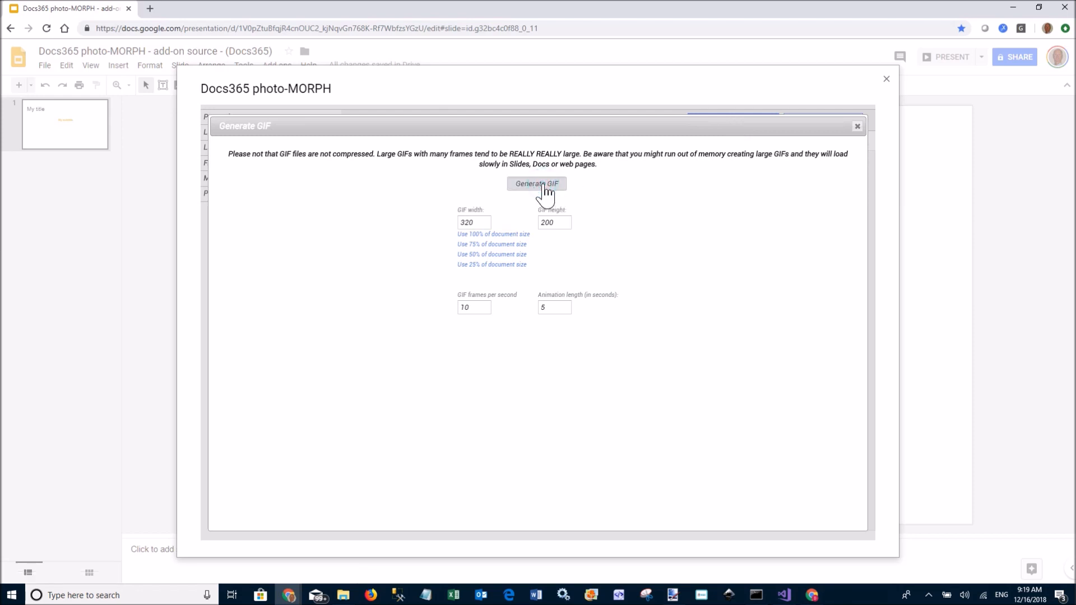
pyautogui.click(535, 183)
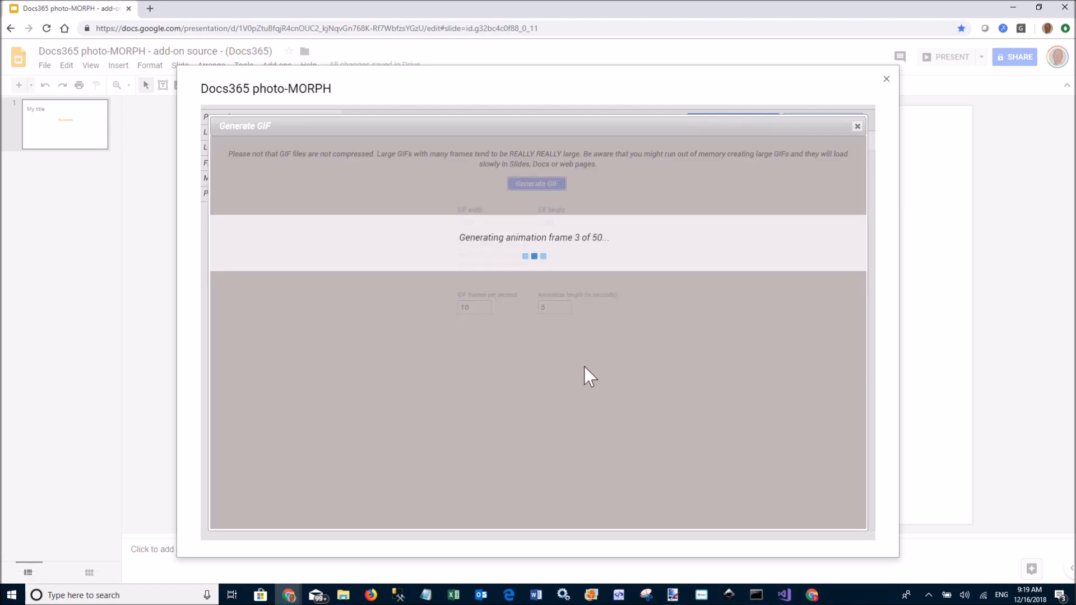